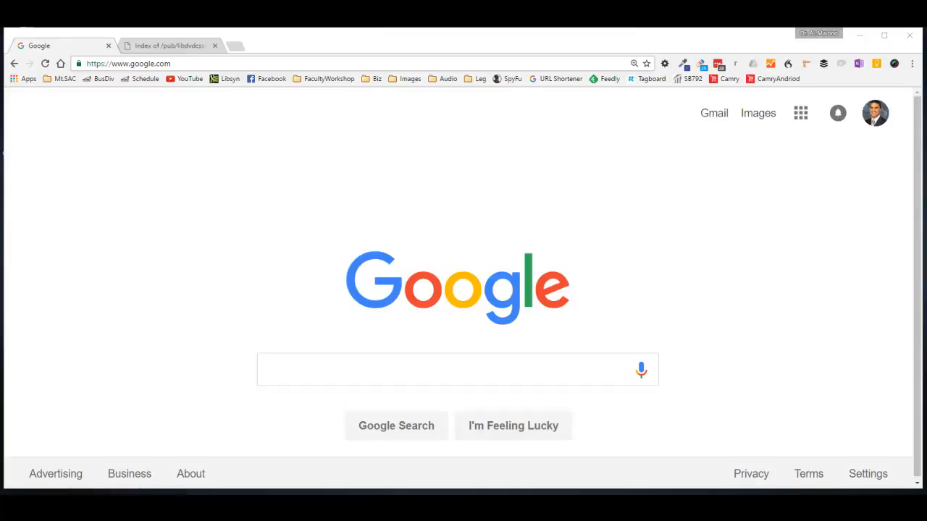
mouse_move(61, 174)
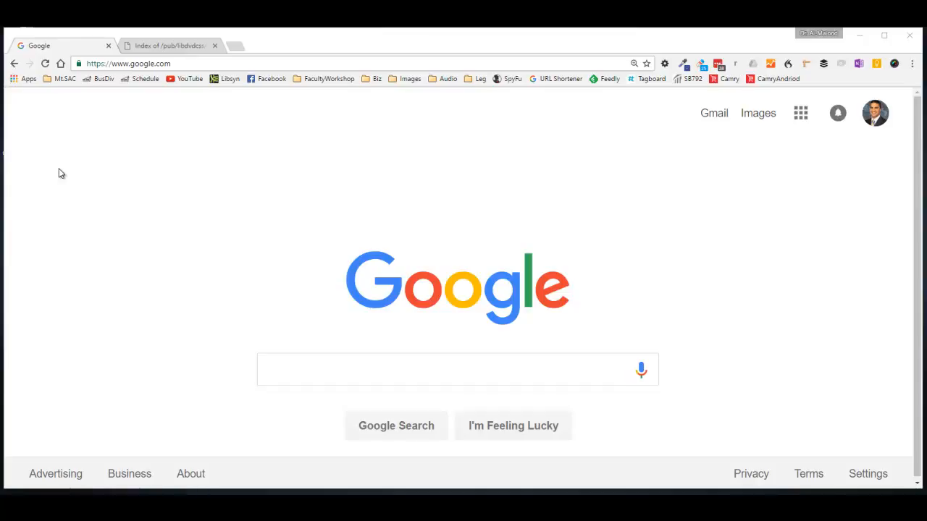
mouse_move(58, 187)
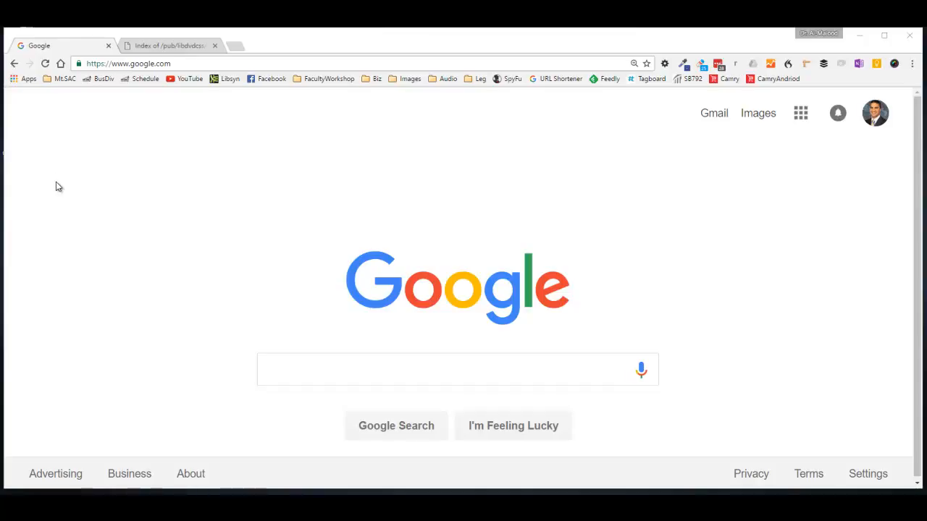
Search Start for System Information to check the PC's system type
click(9, 514)
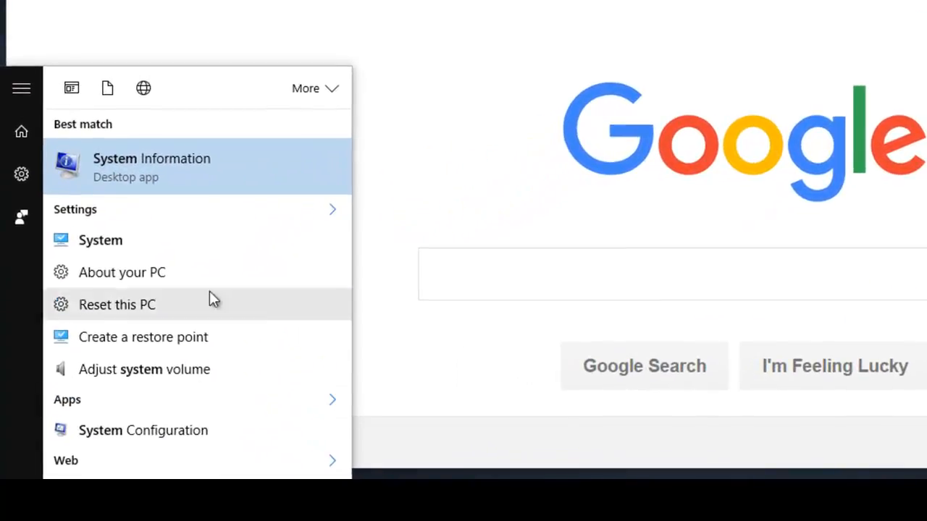
mouse_move(179, 179)
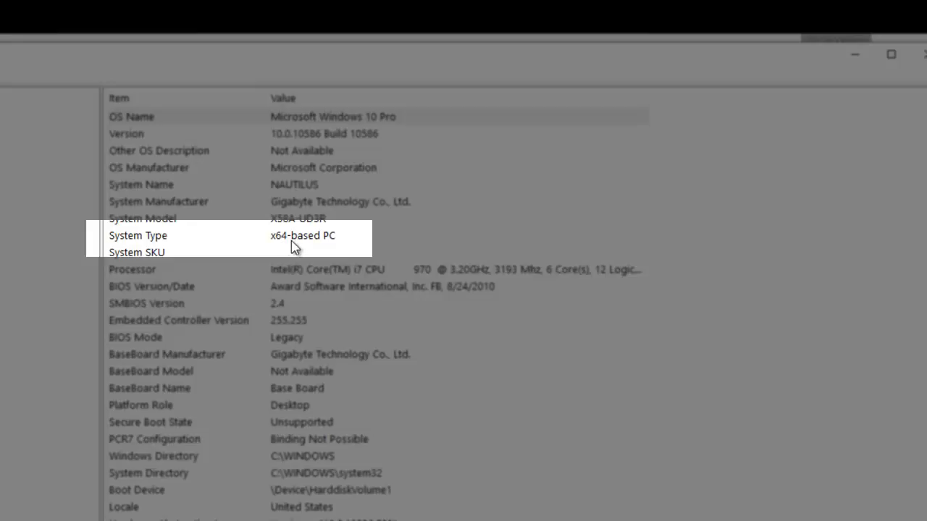
mouse_move(284, 249)
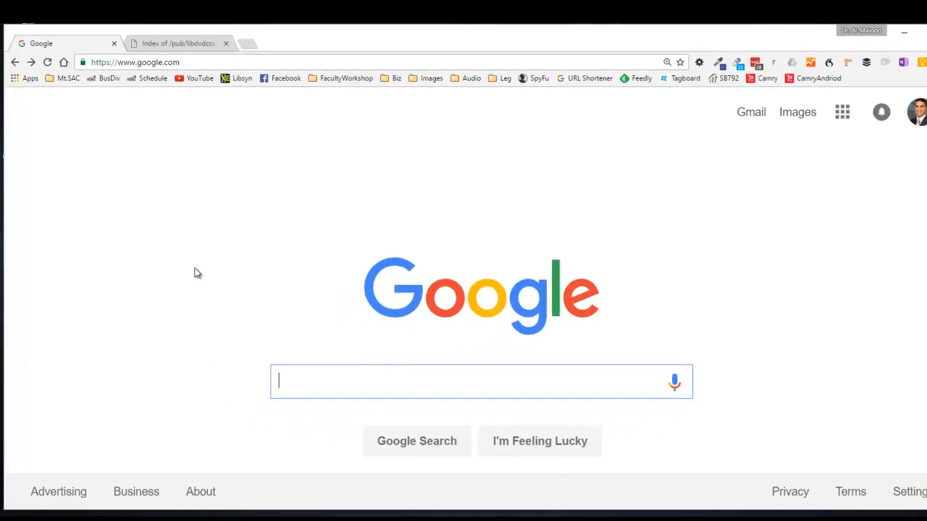
Search Google for 'Handbrake dll' and reach the HandBrake site and libdvdcss download page
text(Handbrake dll)
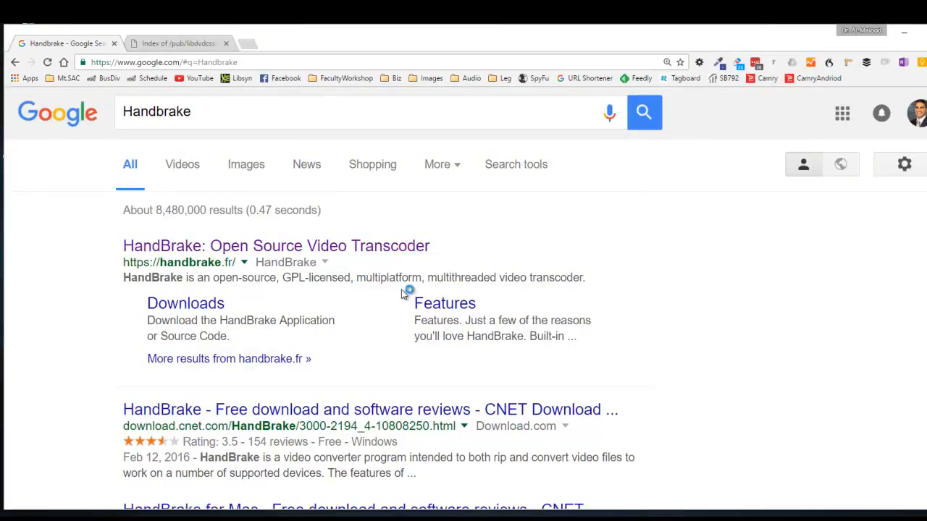
mouse_move(464, 296)
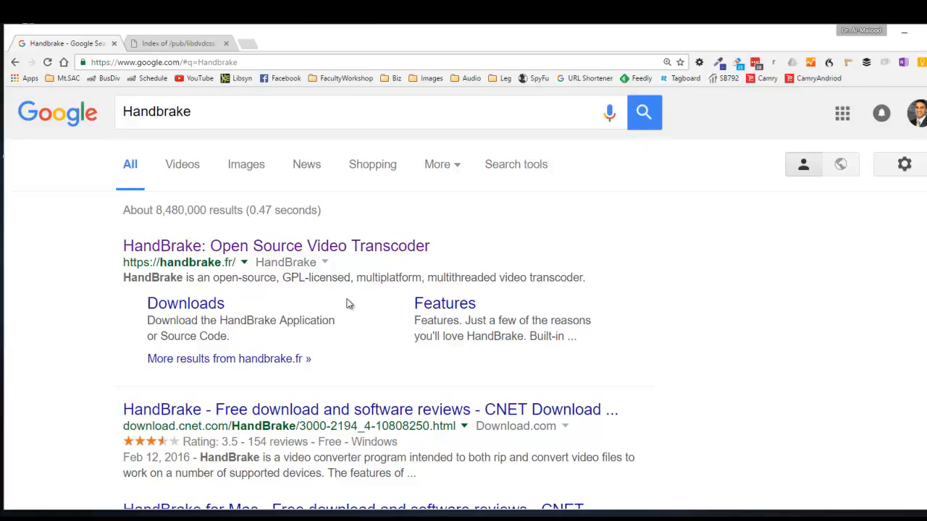
mouse_move(239, 292)
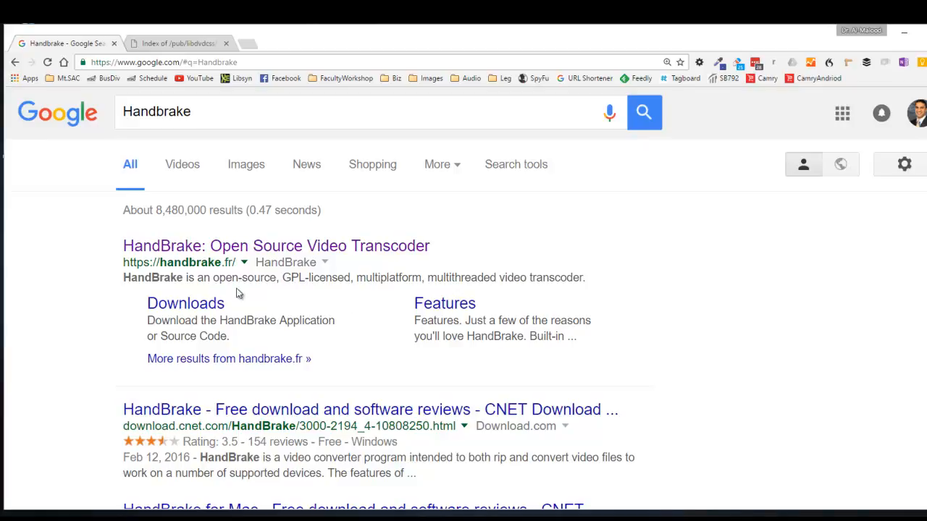
mouse_move(275, 246)
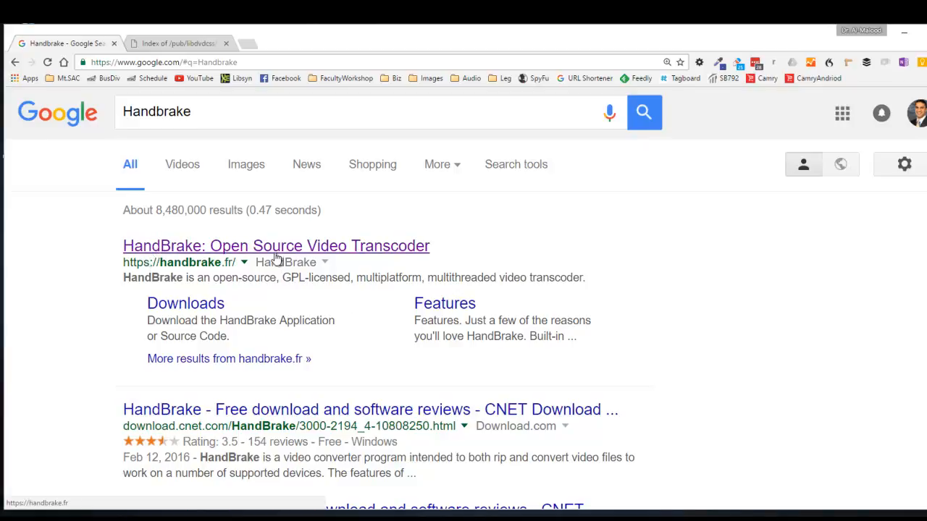
click(275, 246)
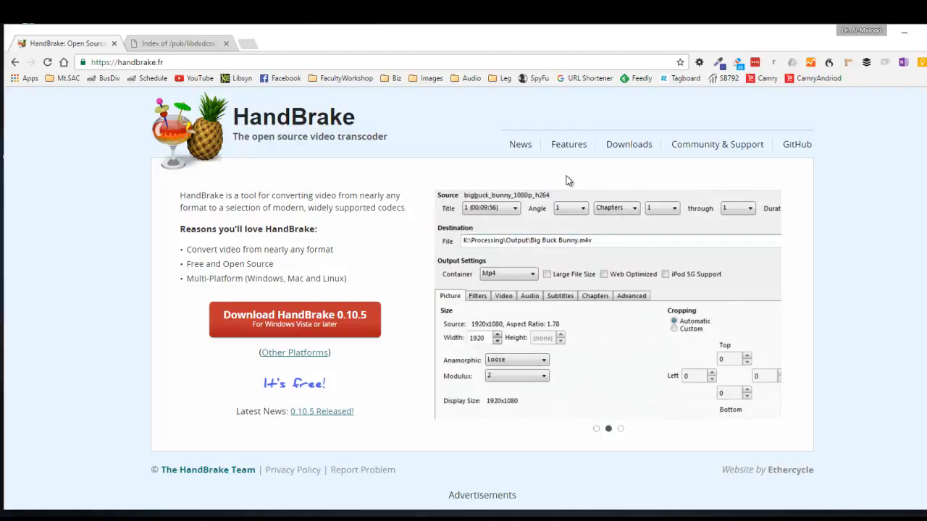
mouse_move(334, 338)
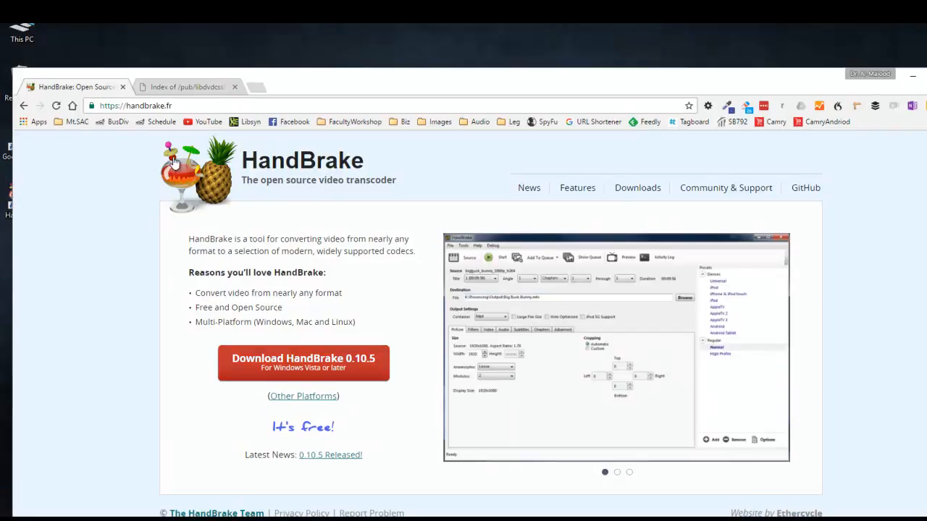
click(617, 472)
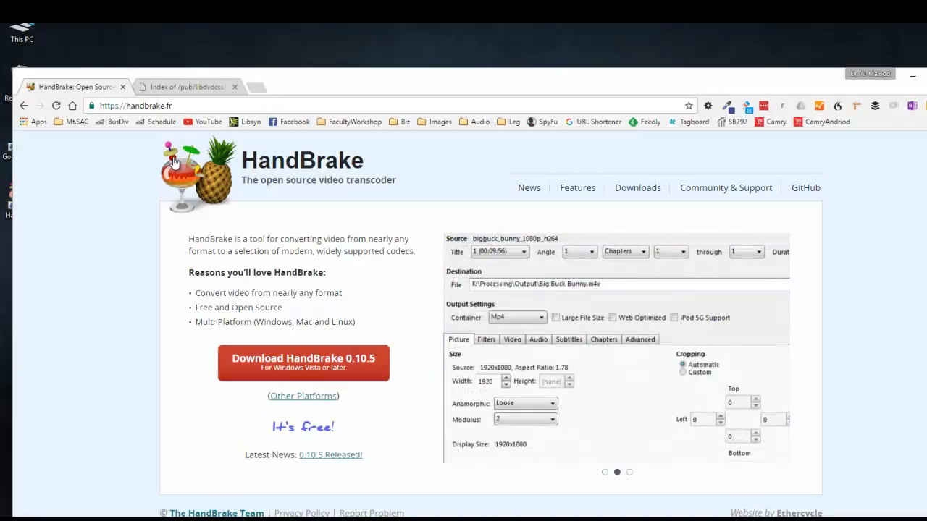
Select the libdvdcss 1.2.11 index address and highlight the win64 folder name
click(185, 87)
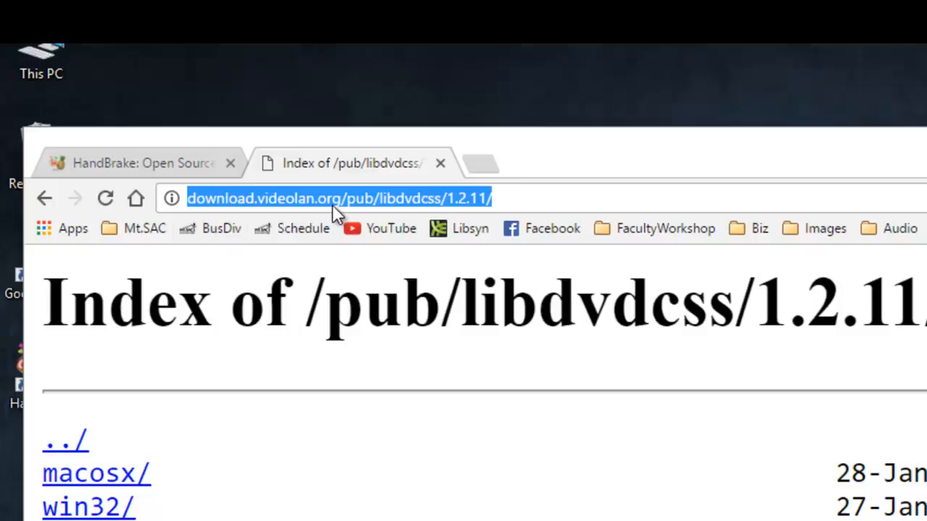
mouse_move(374, 218)
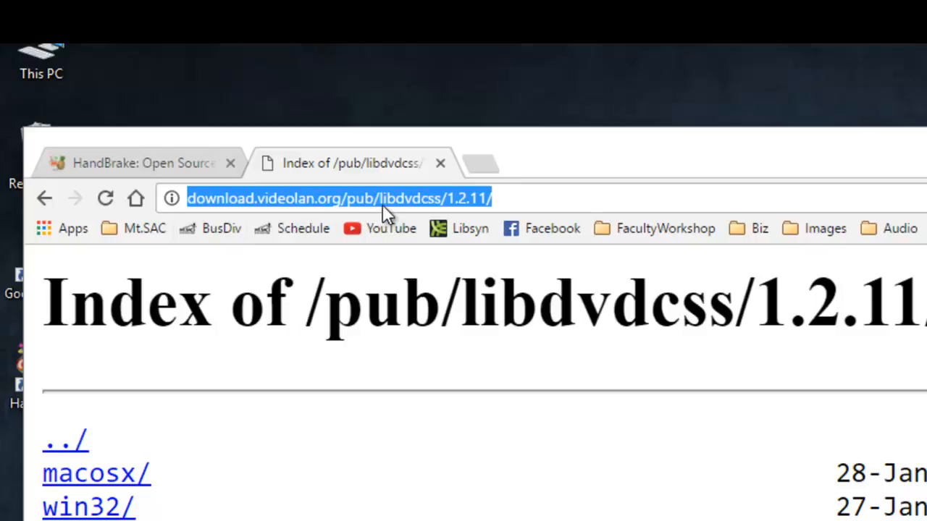
mouse_move(423, 220)
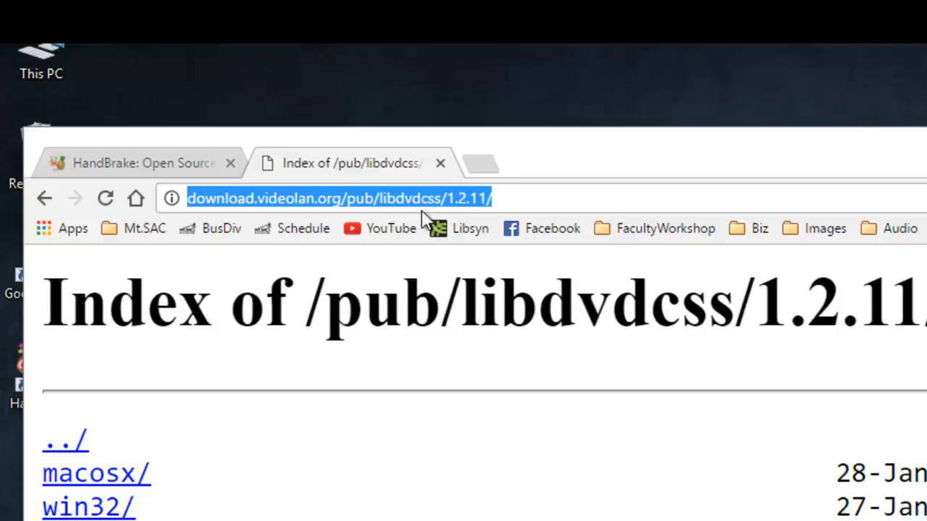
mouse_move(431, 214)
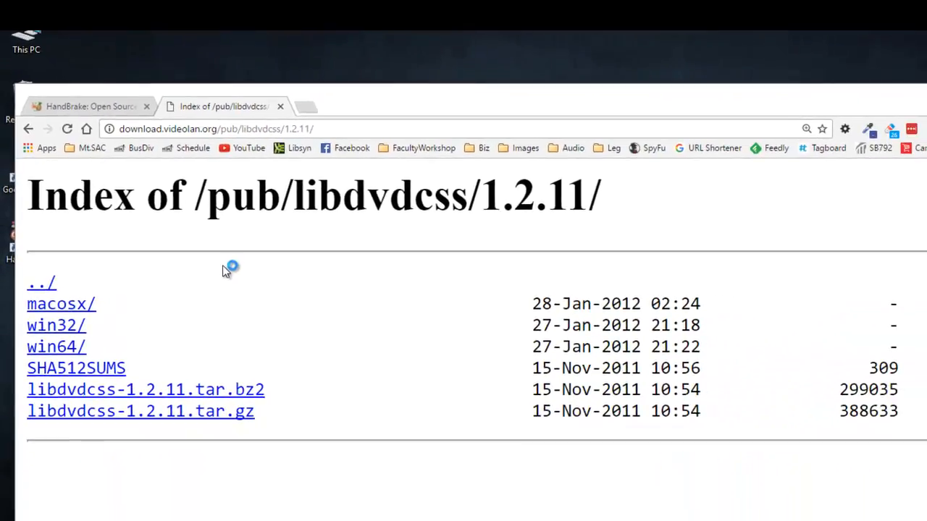
mouse_move(186, 330)
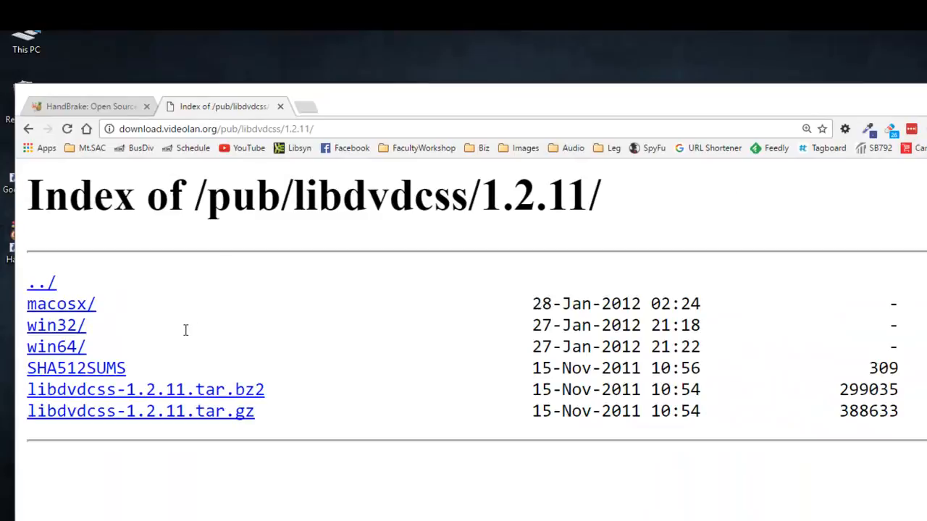
double_click(55, 346)
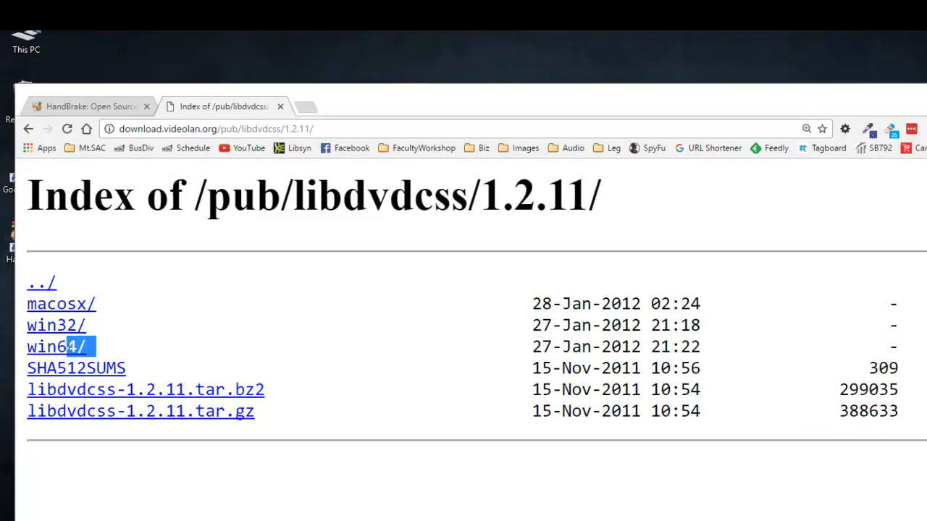
double_click(55, 346)
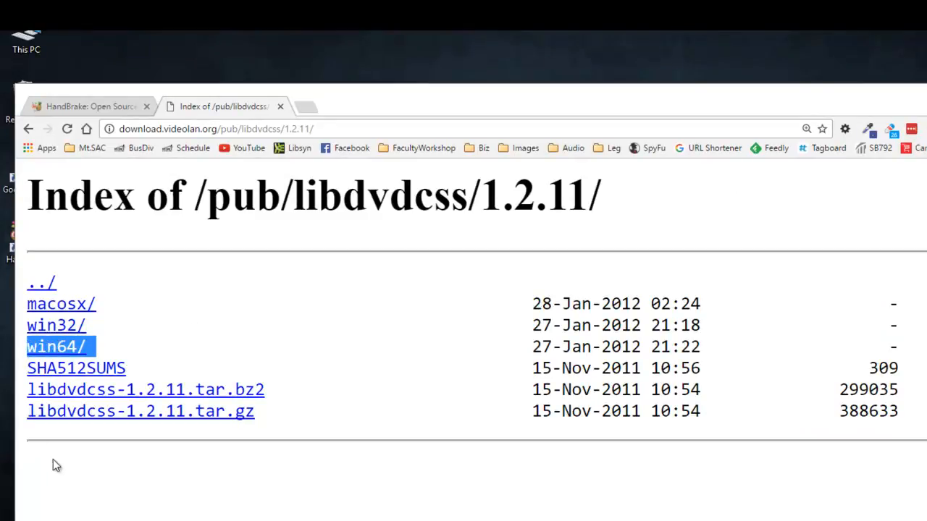
click(55, 347)
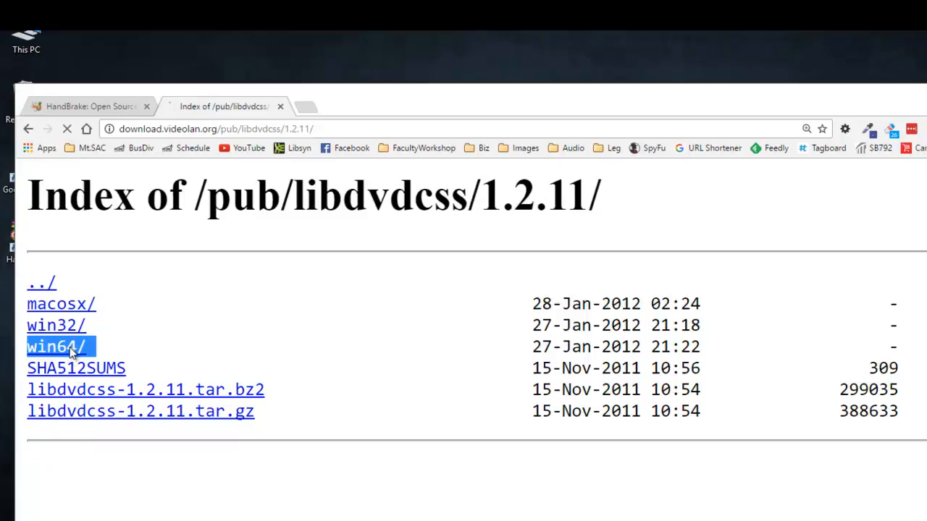
Download libdvdcss-2.dll from the win64 folder and discard the duplicate download
click(55, 346)
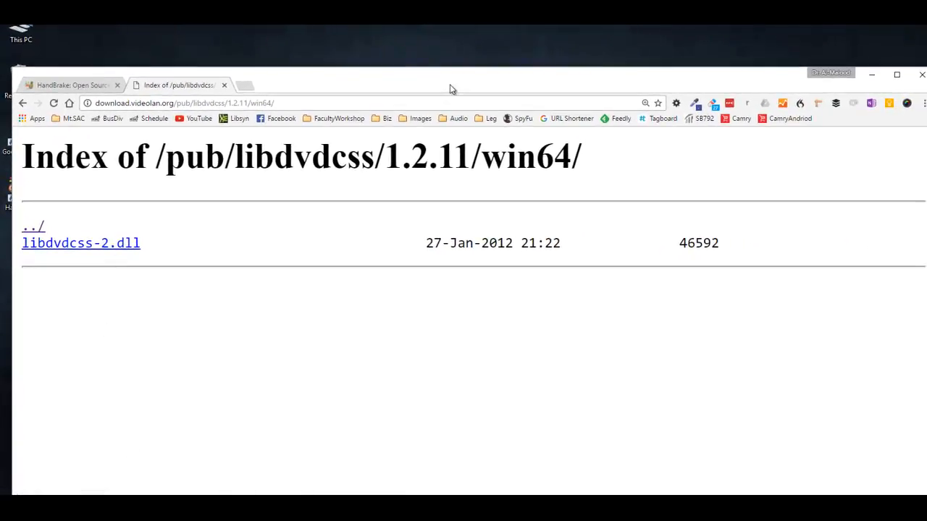
click(81, 243)
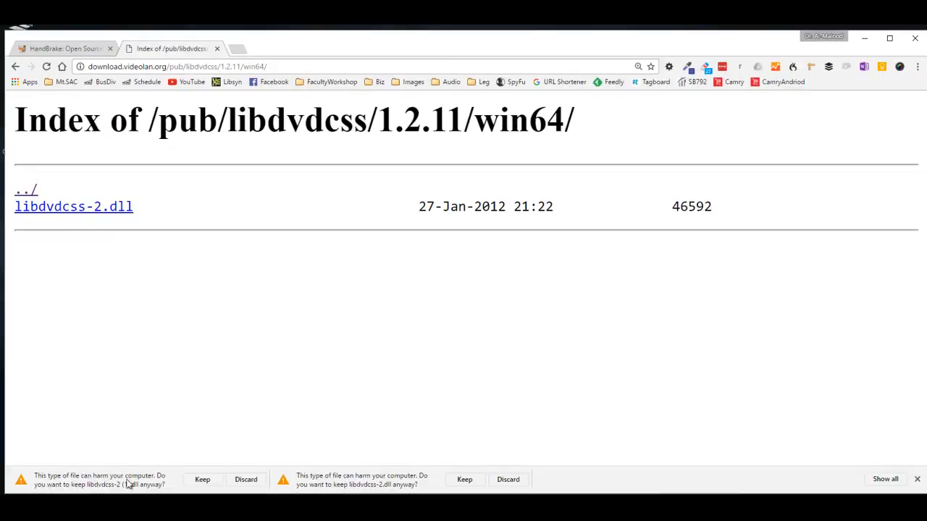
click(246, 480)
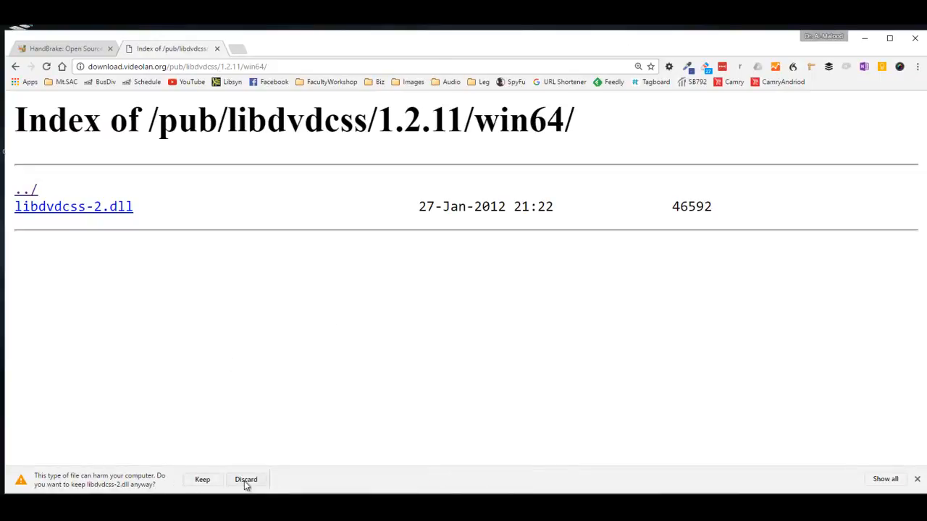
mouse_move(51, 489)
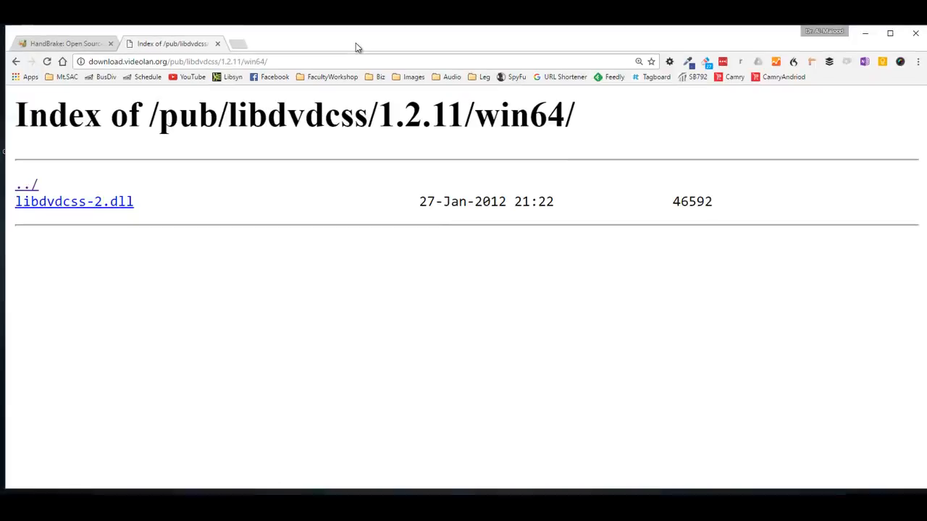
mouse_move(235, 123)
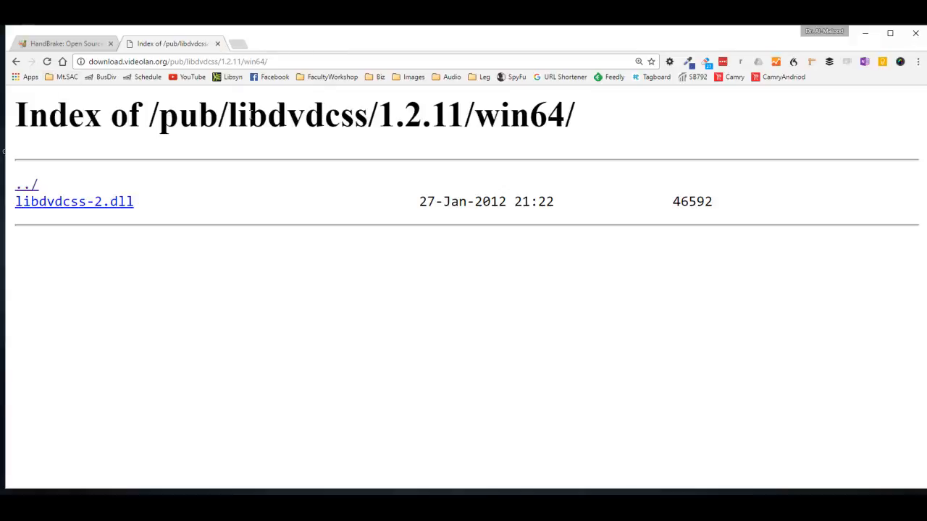
mouse_move(346, 51)
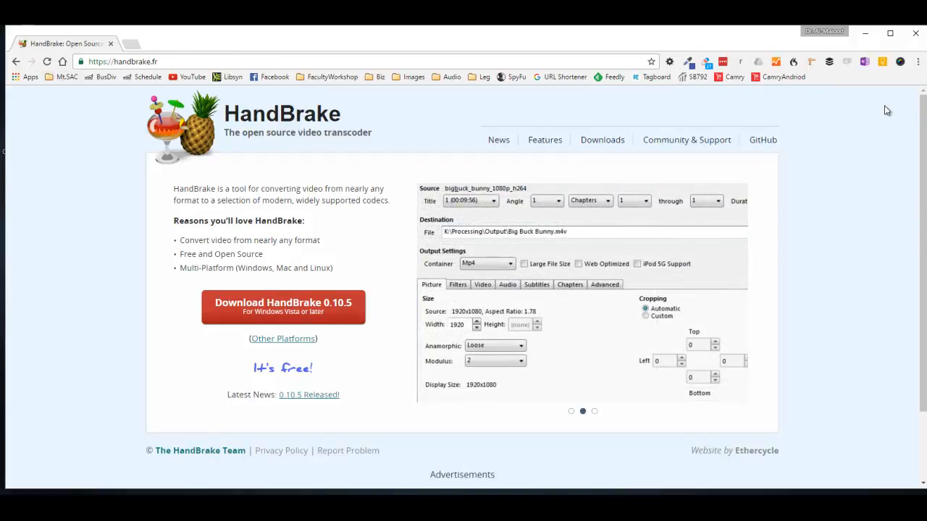
Close Chrome and bring up the Downloads folder showing libdvdcss-2.dll
click(594, 411)
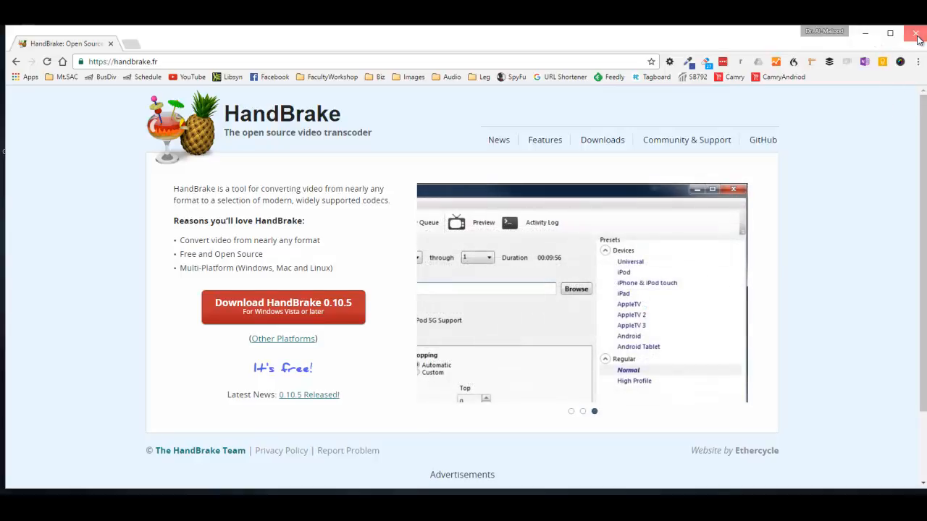
click(915, 35)
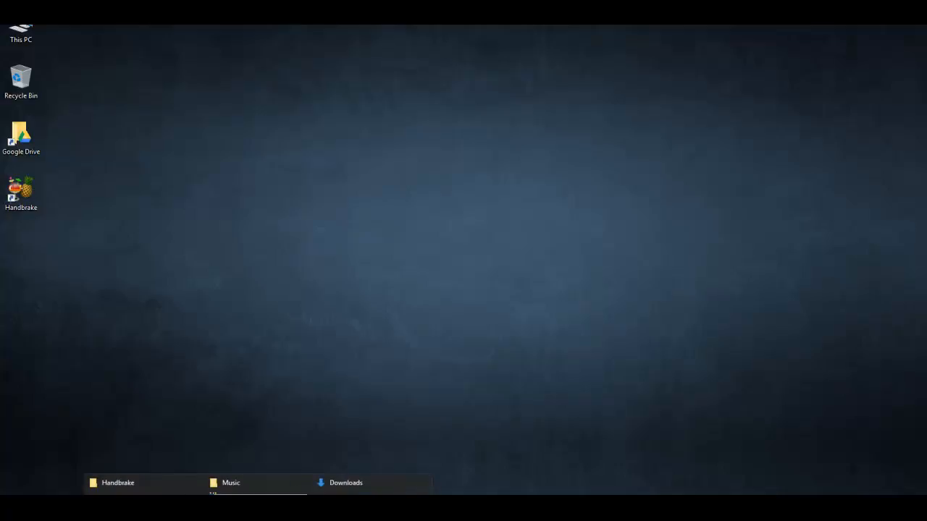
click(345, 482)
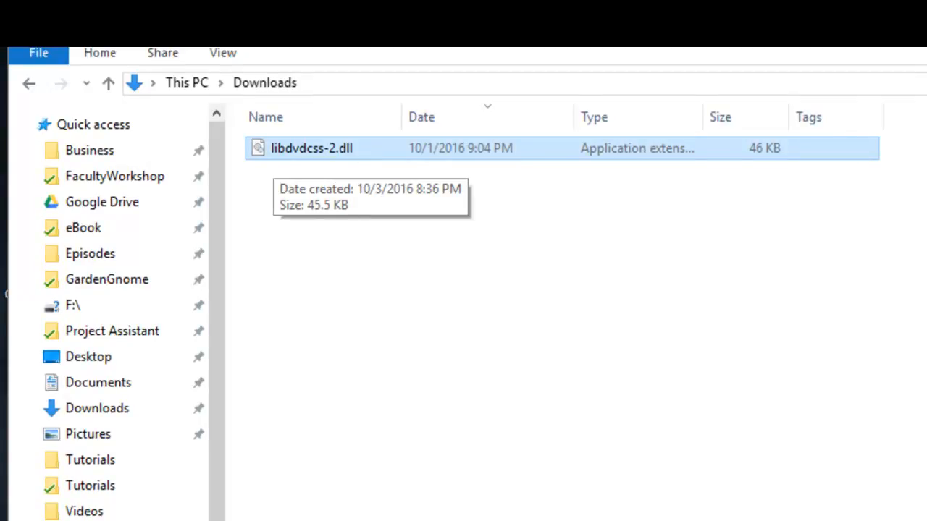
Copy libdvdcss-2.dll into C:\Program Files\Handbrake and close File Explorer
right_click(312, 148)
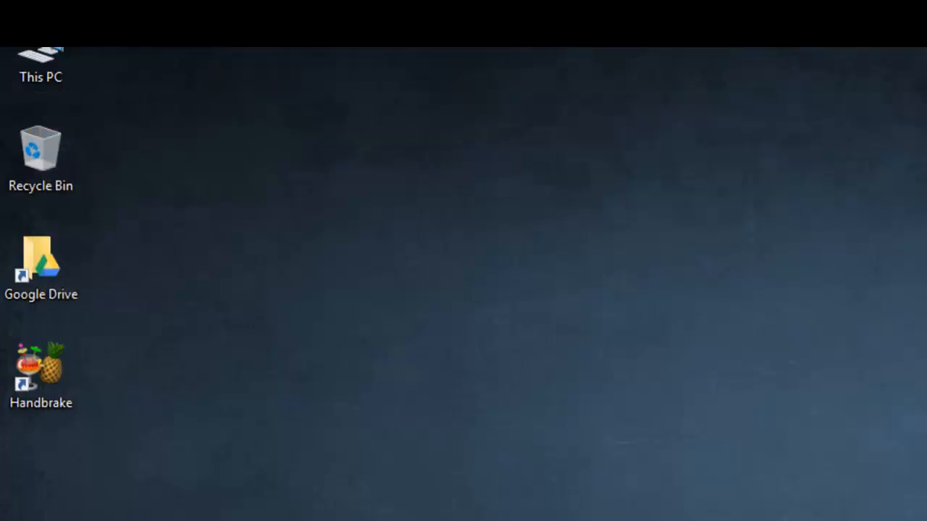
double_click(41, 365)
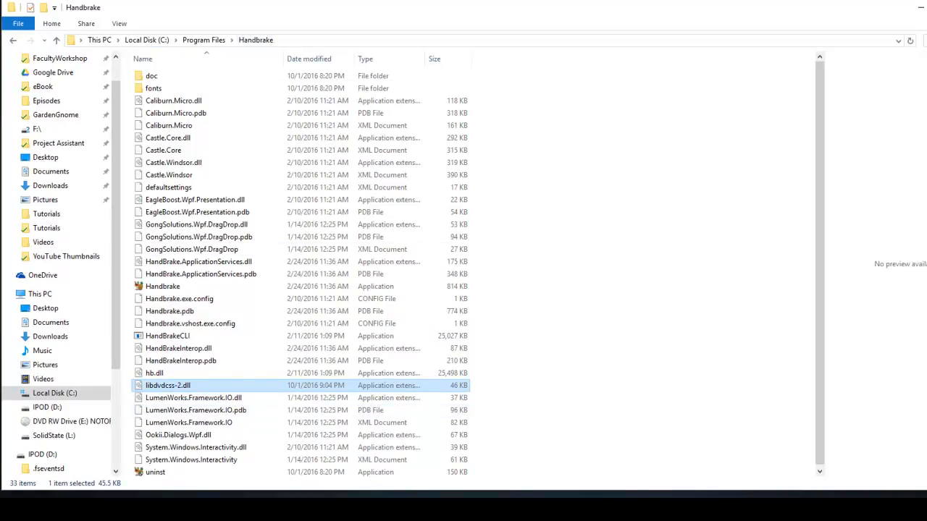
mouse_move(168, 385)
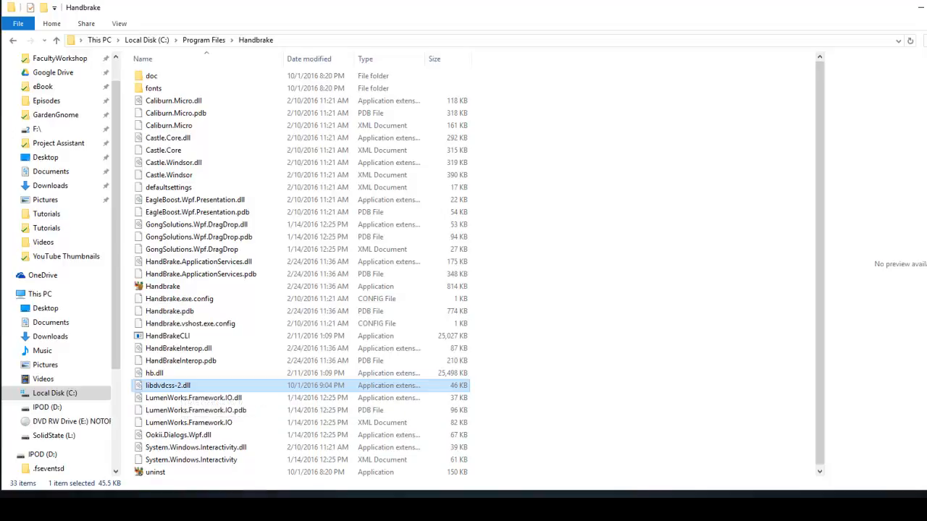
click(895, 7)
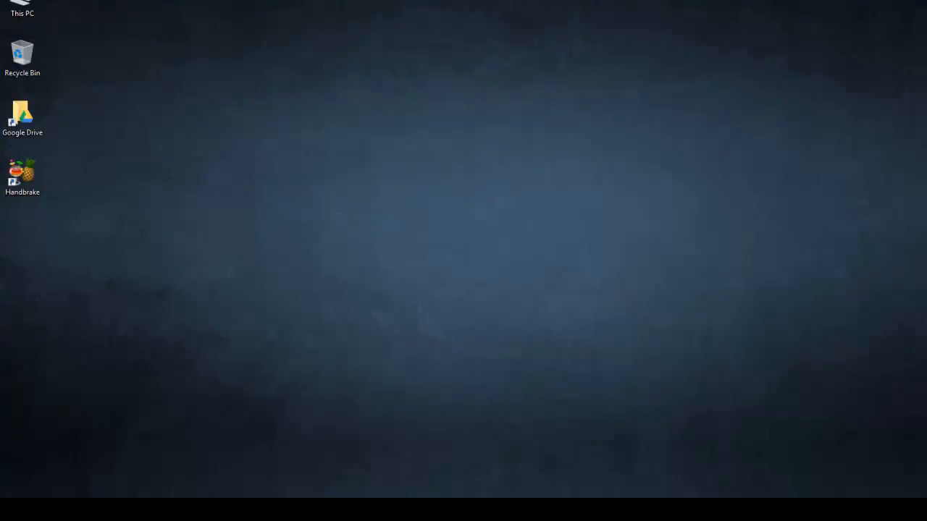
Launch HandBrake from its desktop shortcut
click(23, 174)
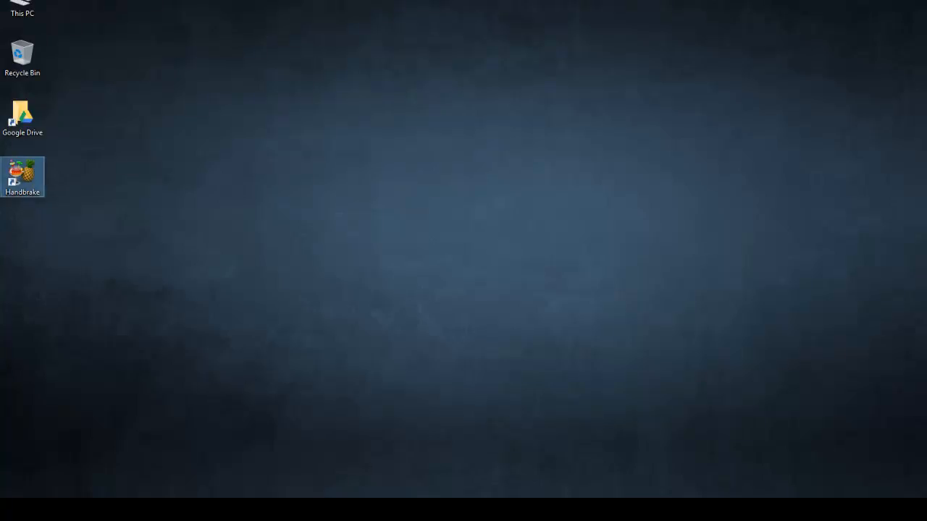
double_click(23, 174)
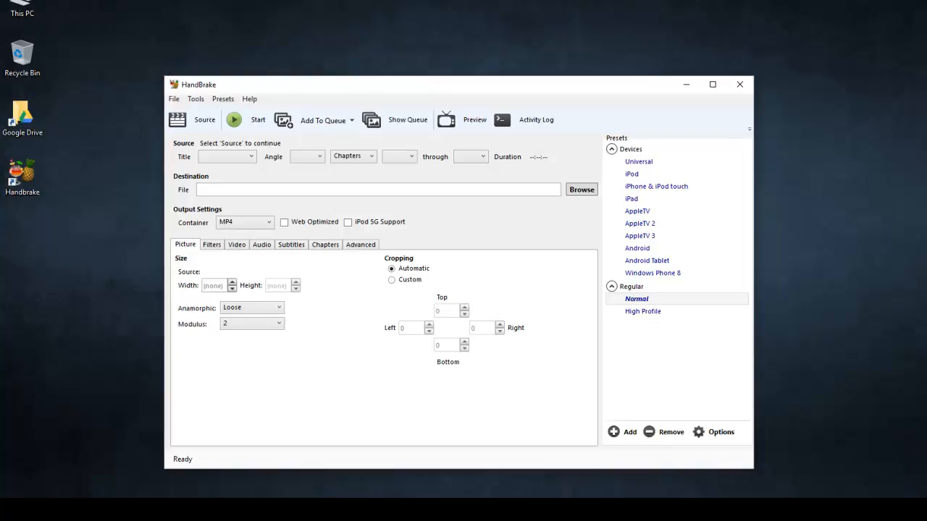
Scan the E:\ NOTORIOUS DVD as the HandBrake source
click(224, 156)
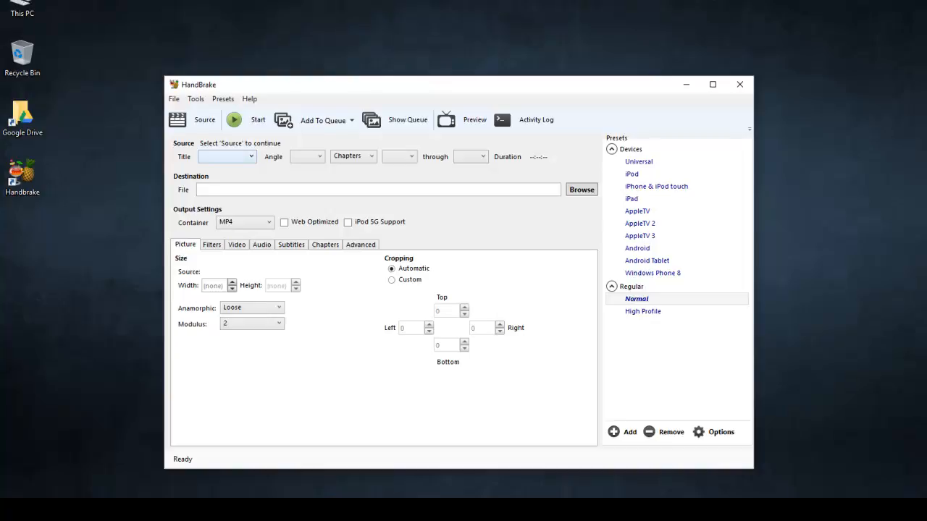
click(192, 119)
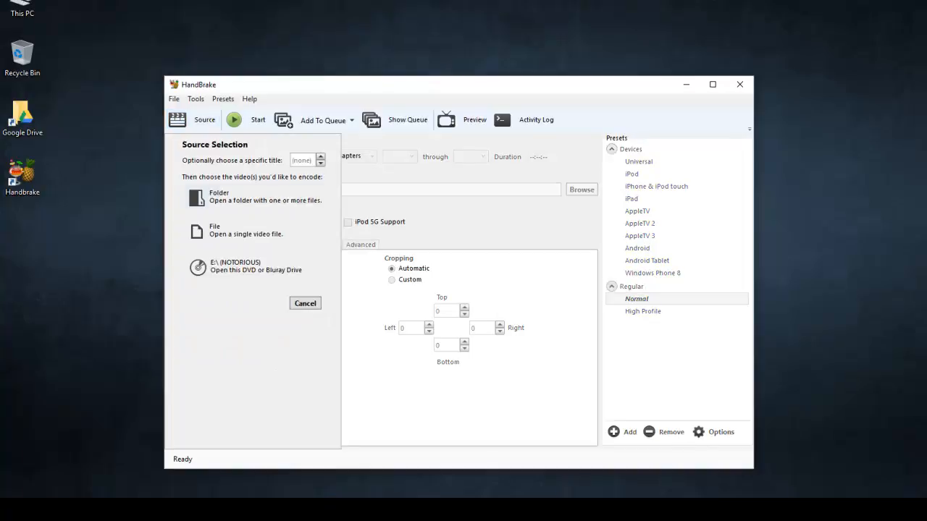
click(253, 268)
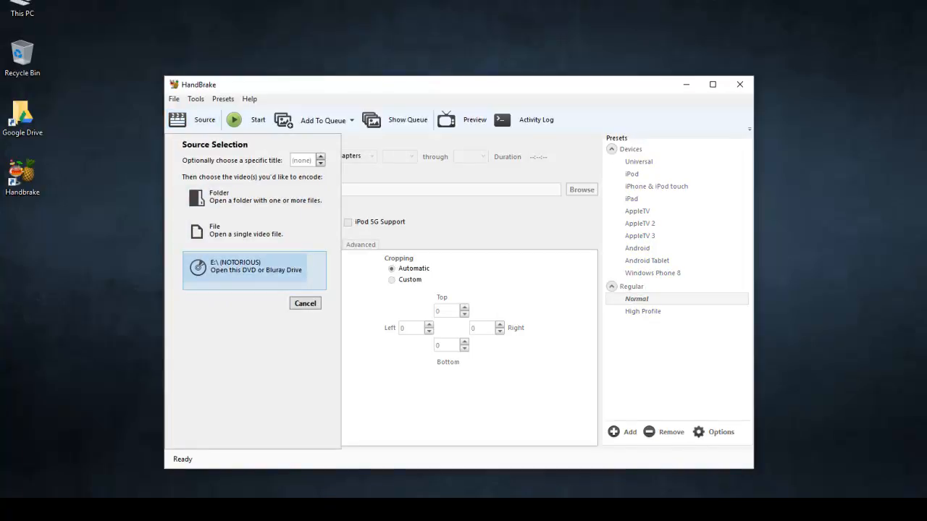
click(252, 269)
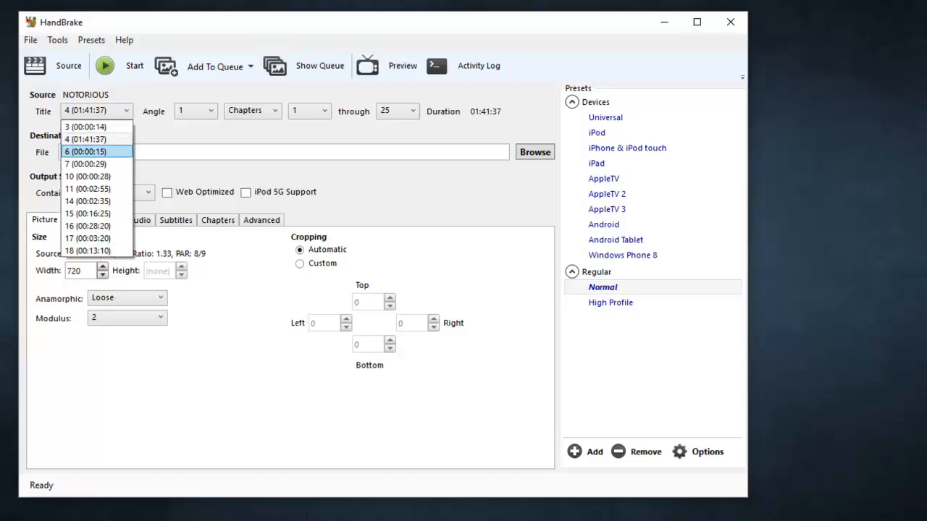
Choose title 4, the 01:41:37 full-length feature, instead of the 15-second title 6
click(84, 152)
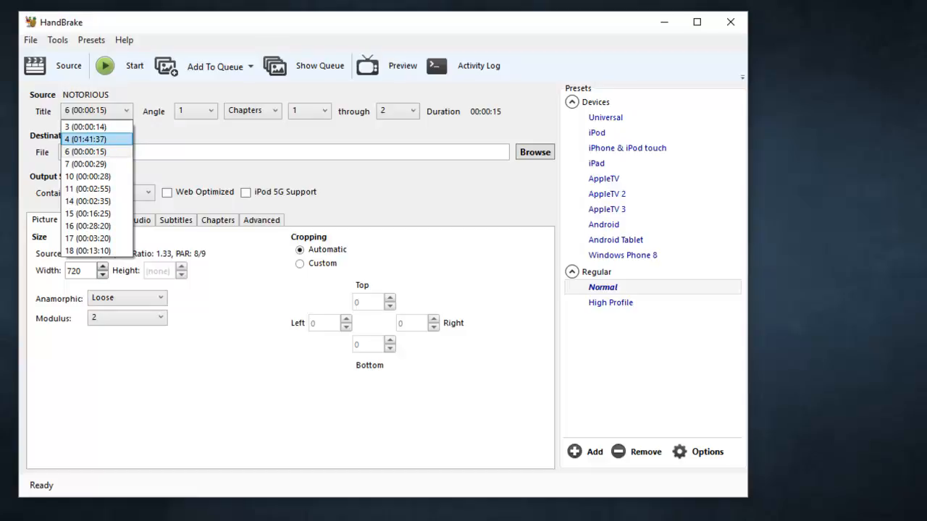
click(85, 139)
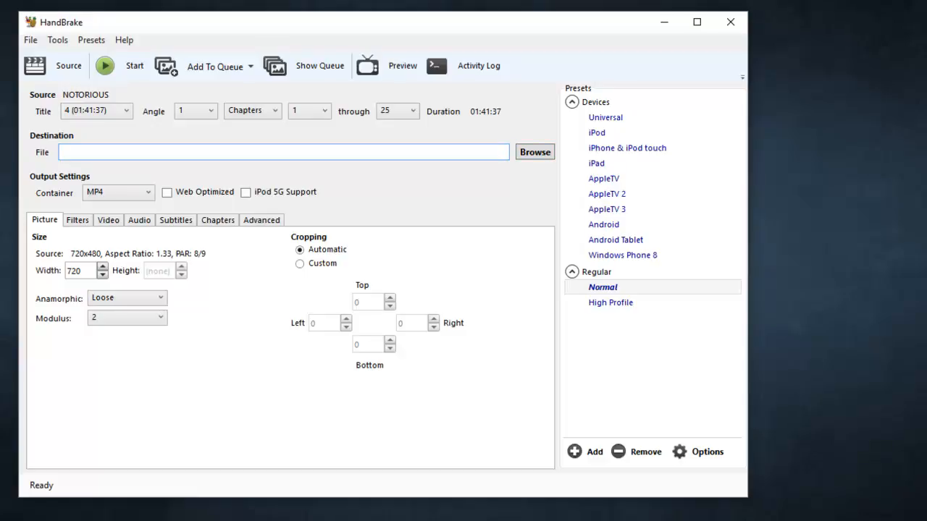
Set the destination to CaptionedVideo.mp4 on the Desktop
text(Captioned)
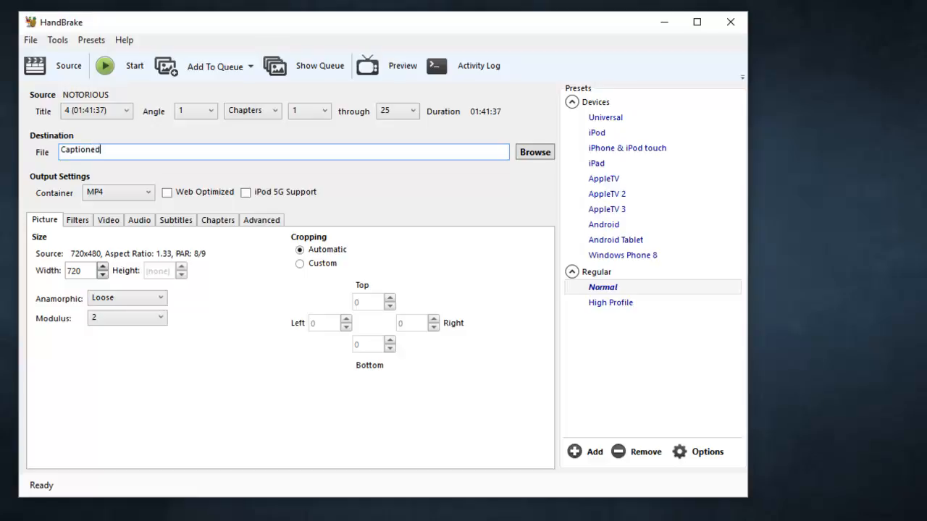
text(Video)
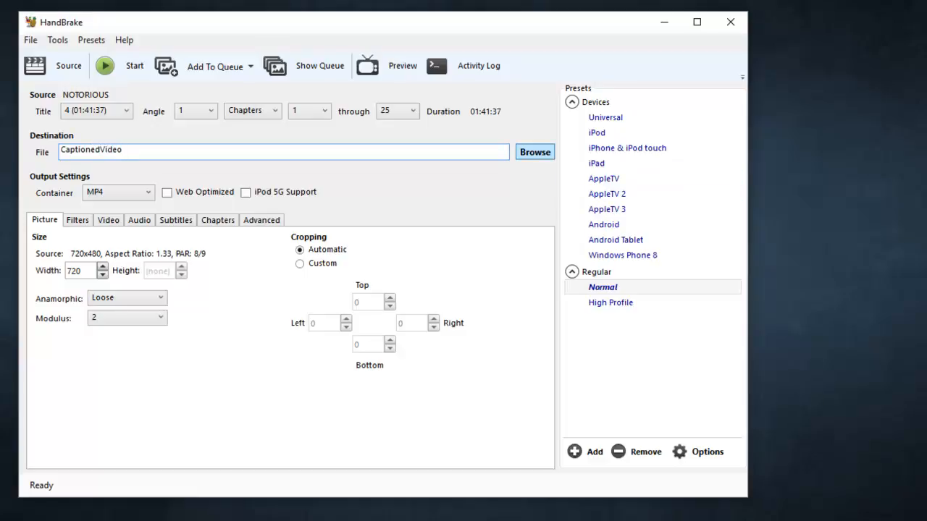
click(534, 152)
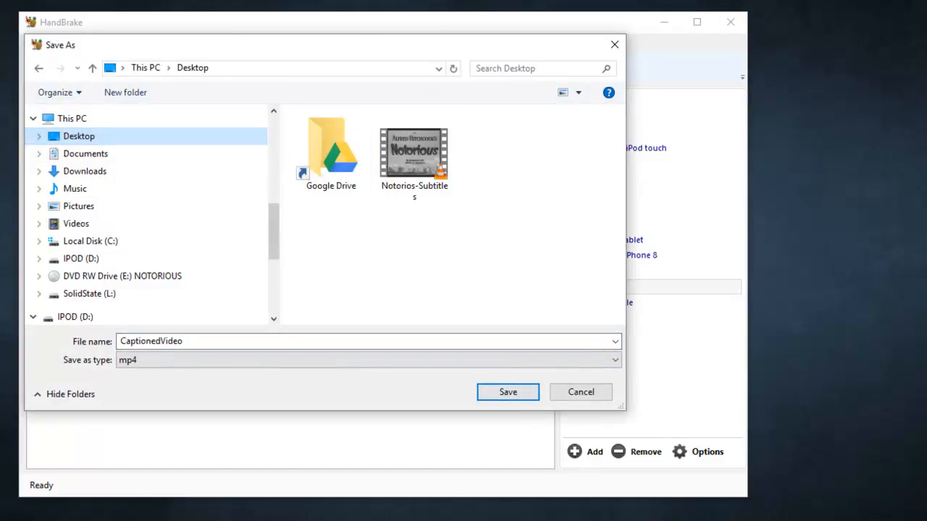
click(507, 391)
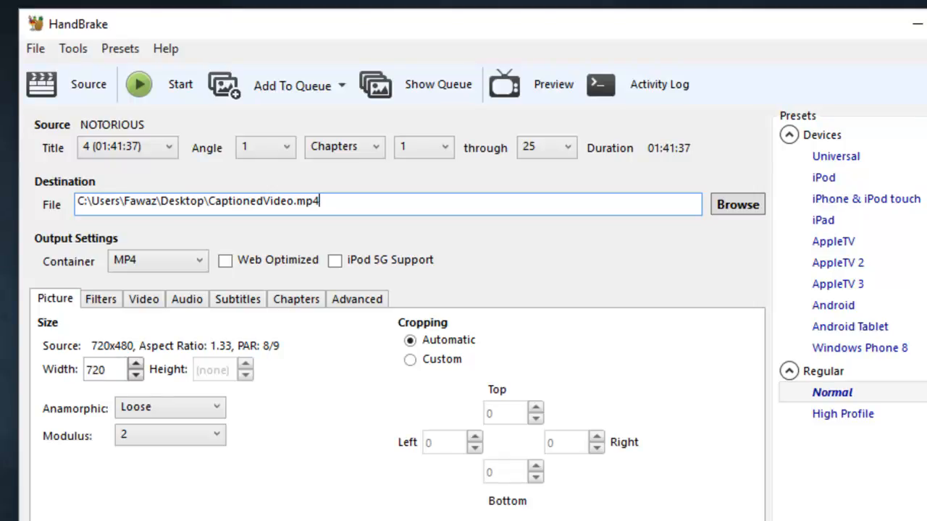
double_click(304, 201)
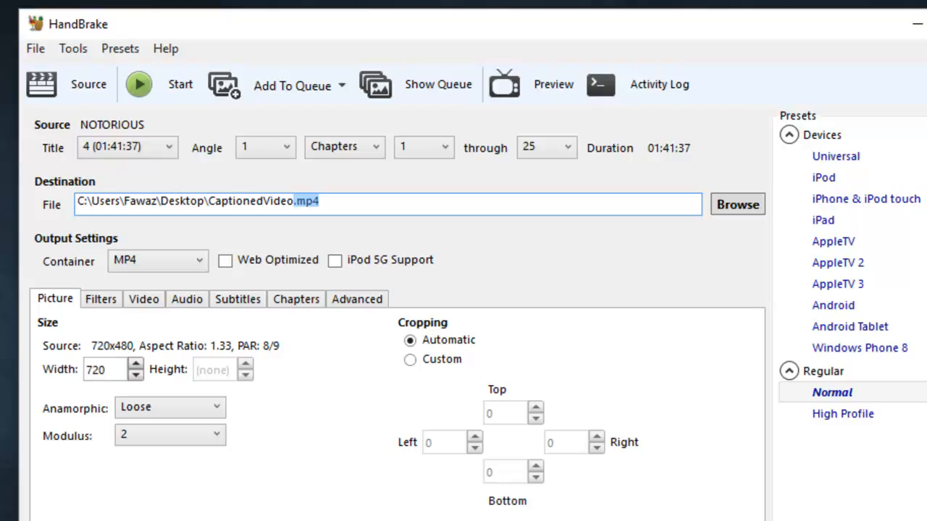
click(237, 299)
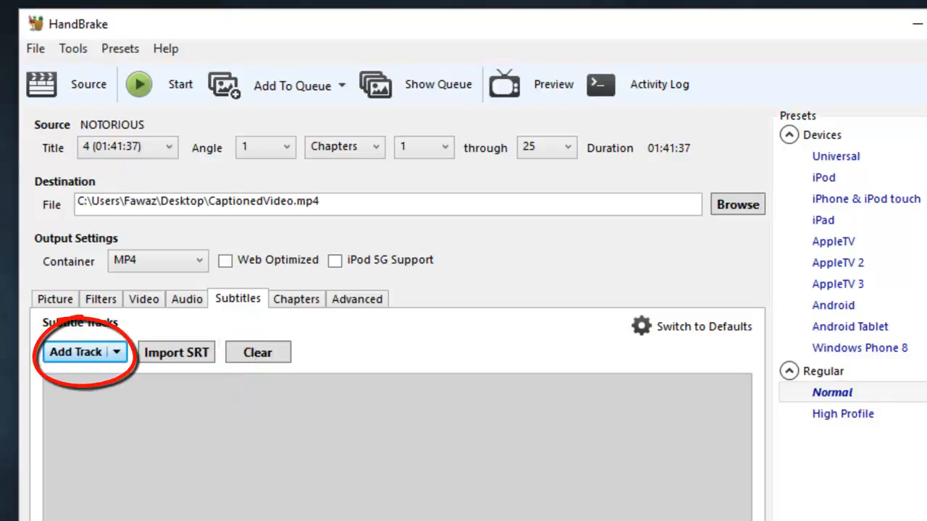
Add a subtitle track with 1 English (VobSub) as source, keeping Burn In checked
click(75, 352)
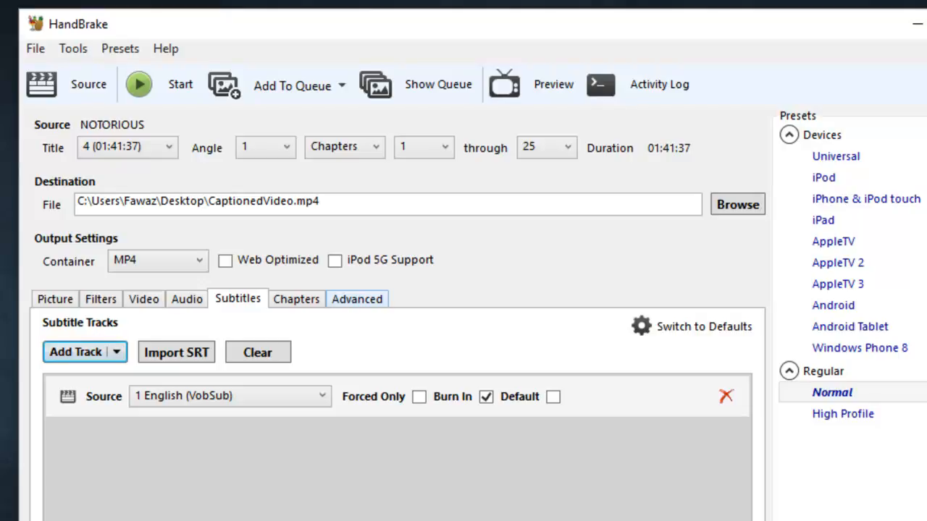
click(229, 397)
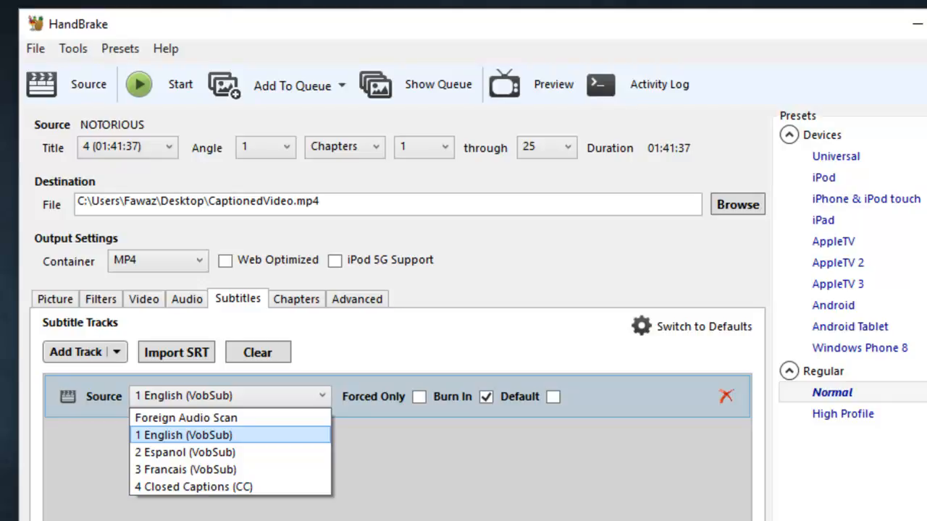
mouse_move(185, 452)
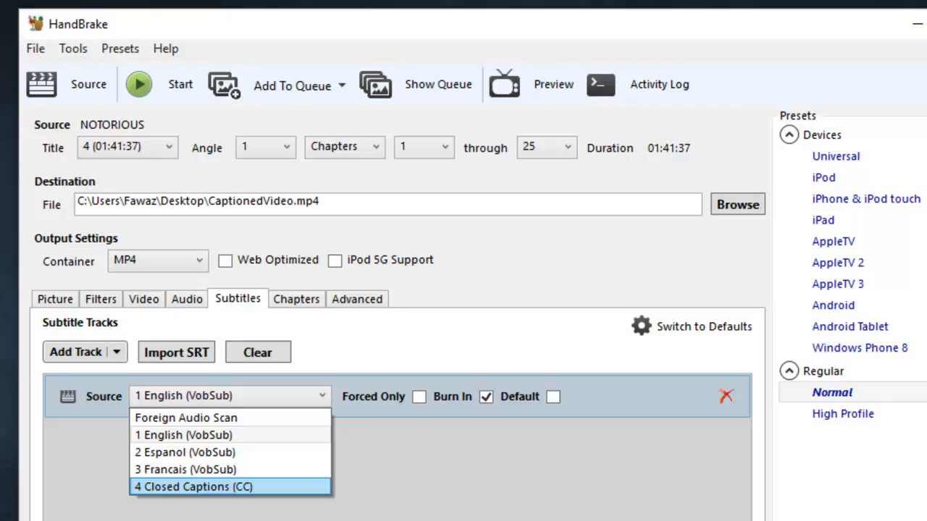
mouse_move(231, 452)
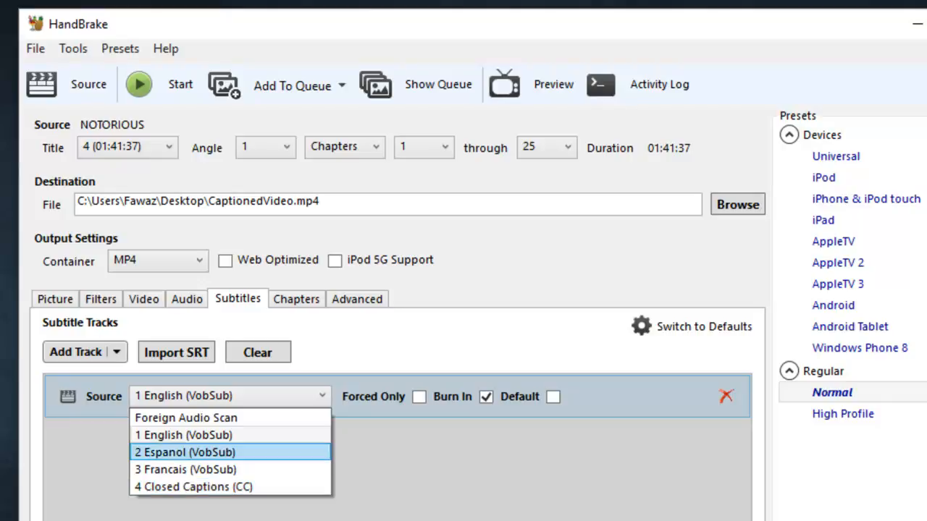
mouse_move(183, 435)
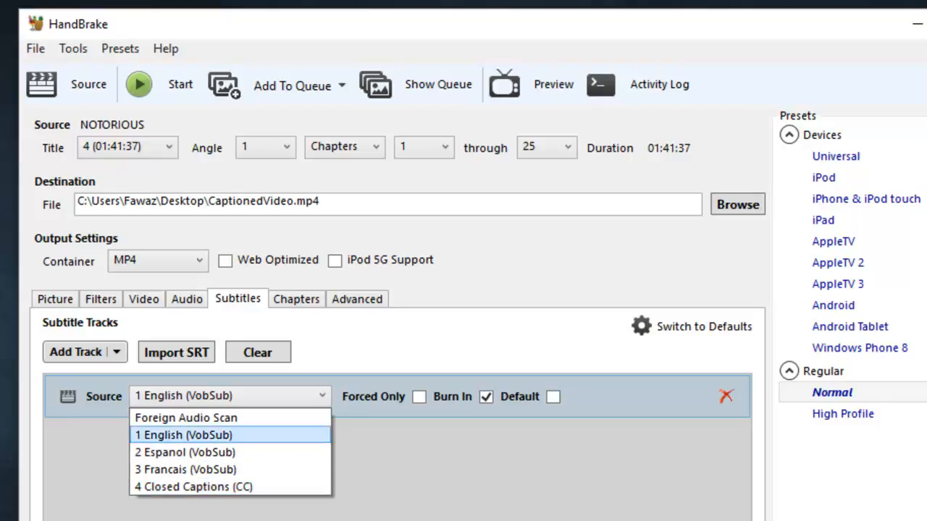
click(182, 434)
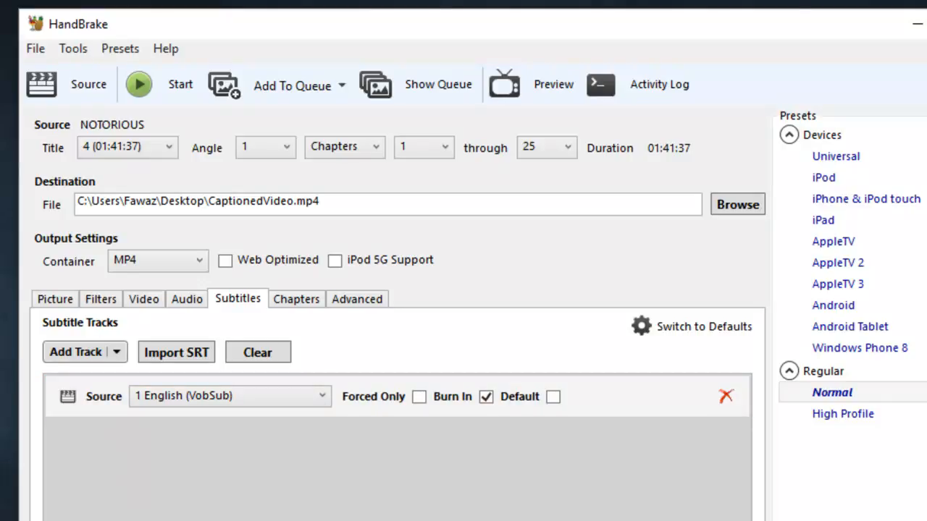
click(487, 397)
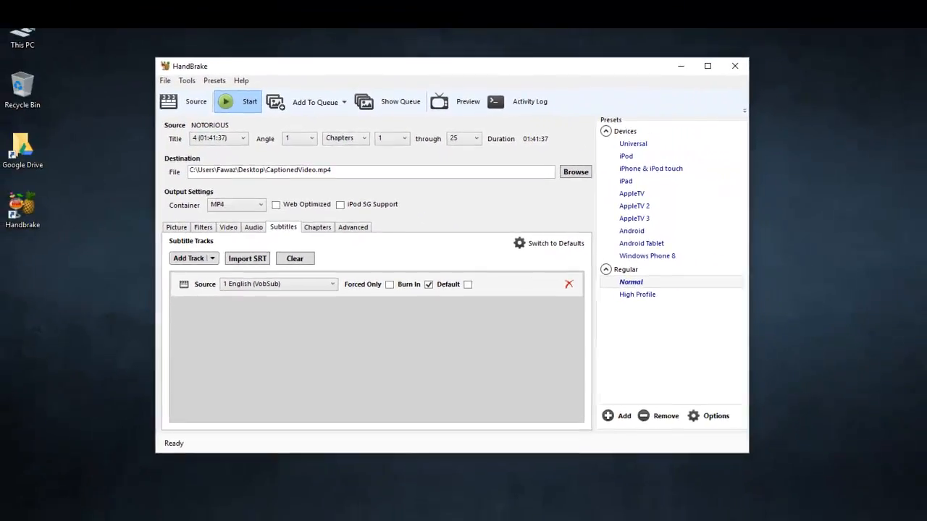
Start the encode to produce CaptionedVideo.mp4 with the English subtitles
click(237, 101)
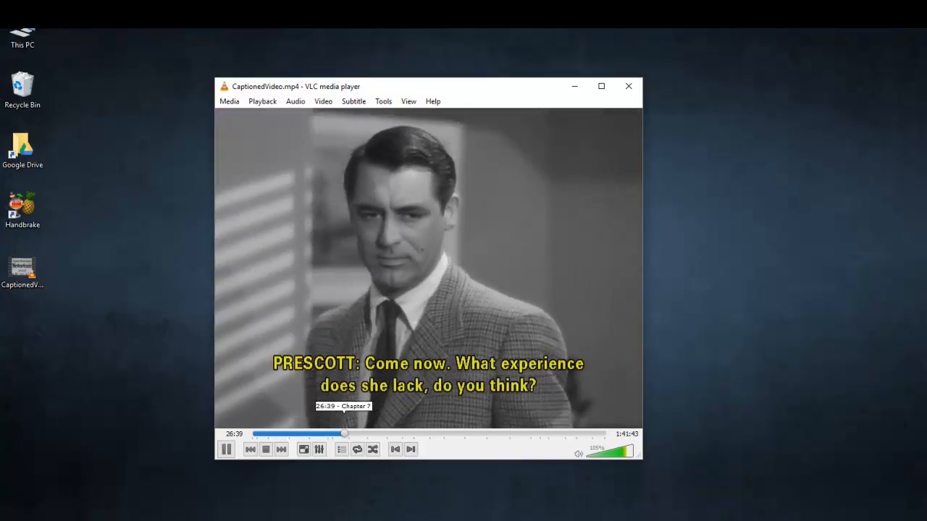
Stop playback of CaptionedVideo.mp4 in VLC after checking the subtitles
click(265, 449)
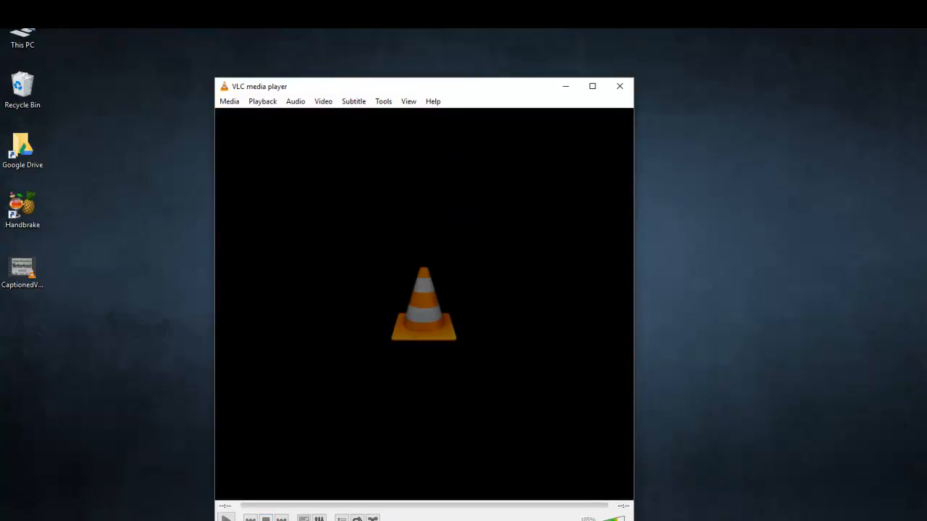